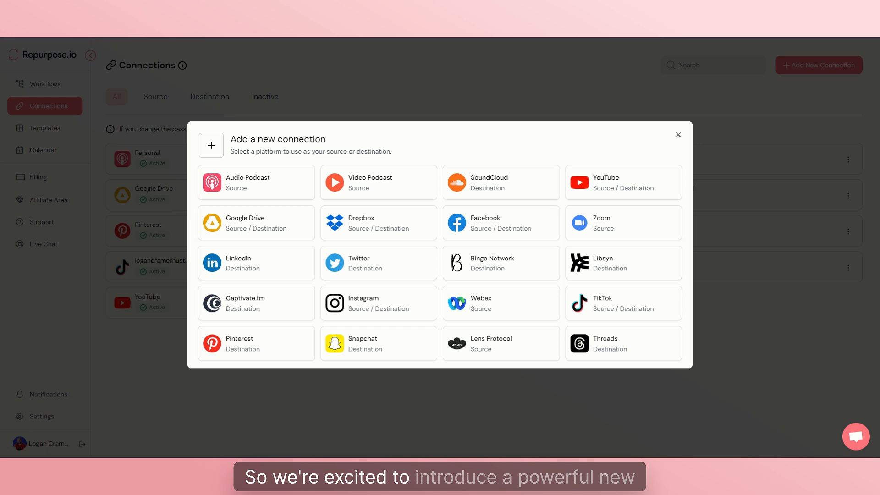
mouse_move(625, 293)
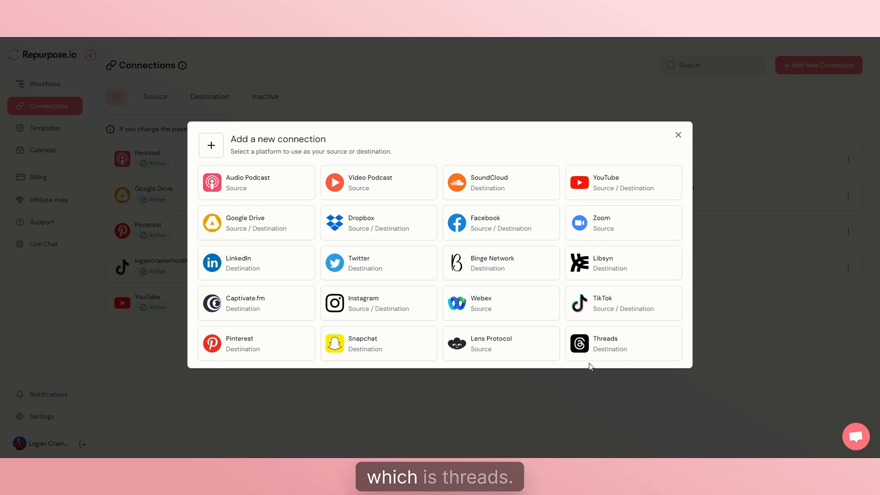
Close the 'Add a new connection' picker to return to the Connections list.
click(678, 134)
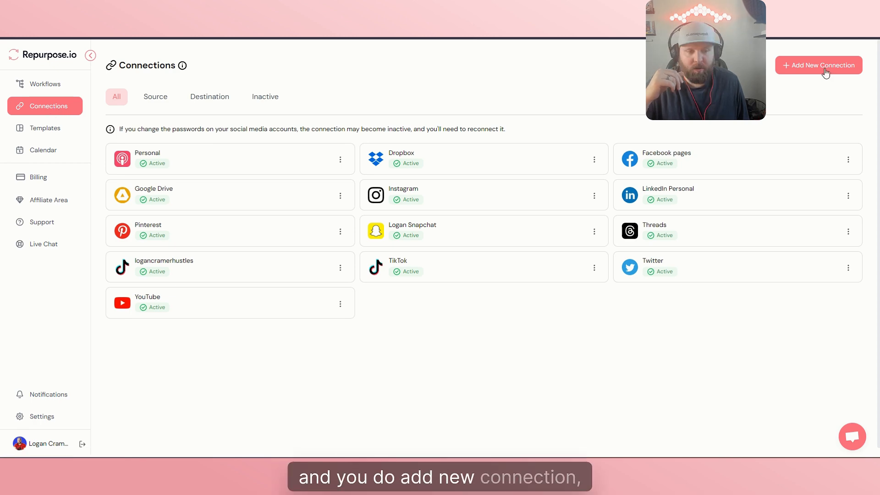
Start a new connection and choose Threads as the platform, named 'Threads'.
click(819, 65)
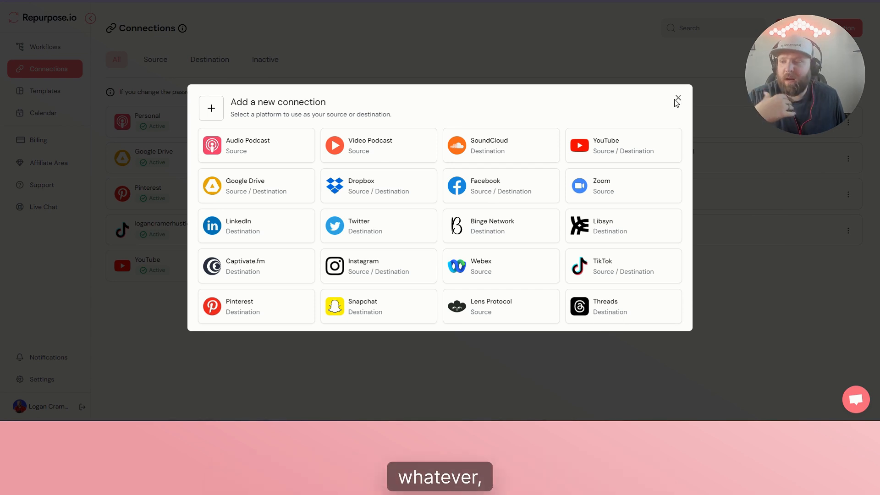
mouse_move(627, 308)
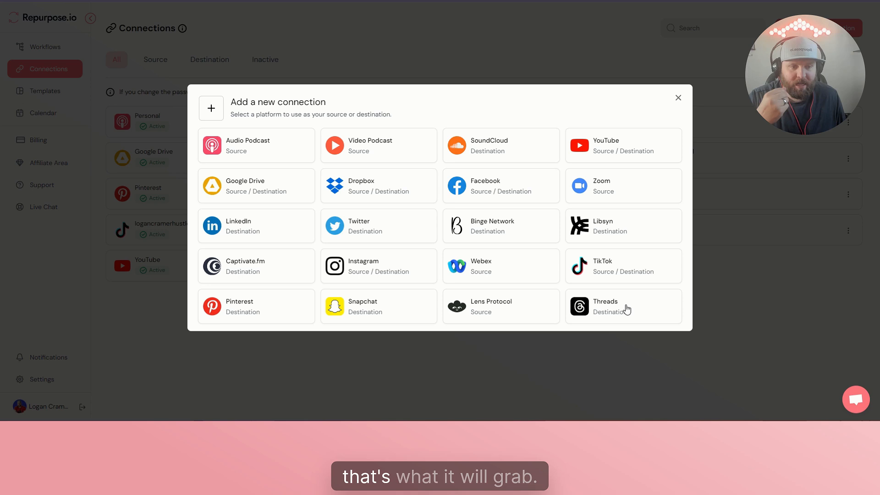
click(623, 306)
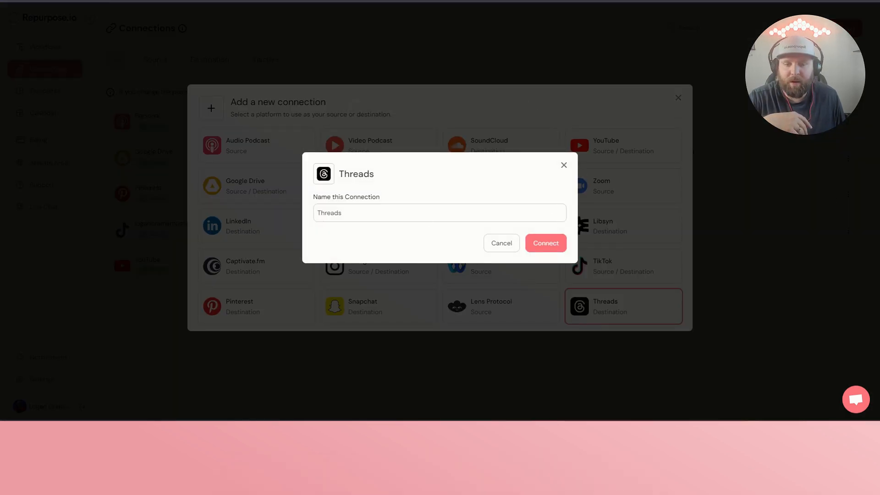
Confirm connecting the Threads account.
click(545, 243)
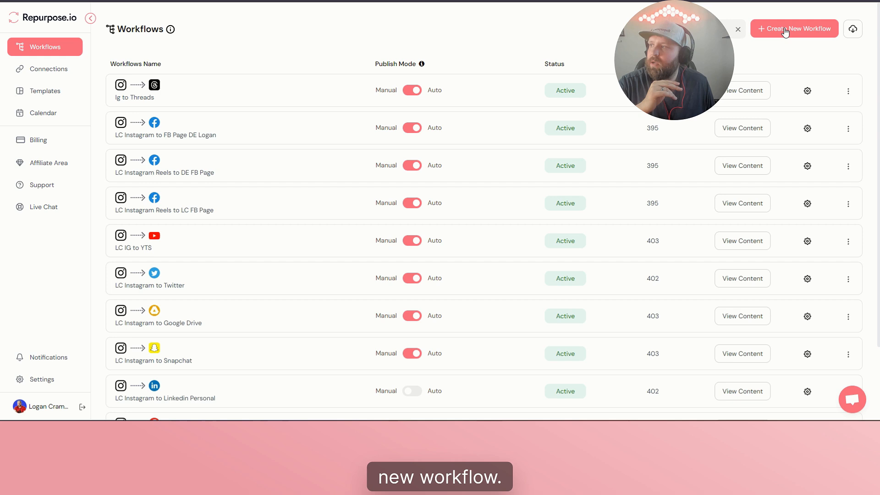
Create a new workflow named 'Instagram to Threads'.
click(793, 28)
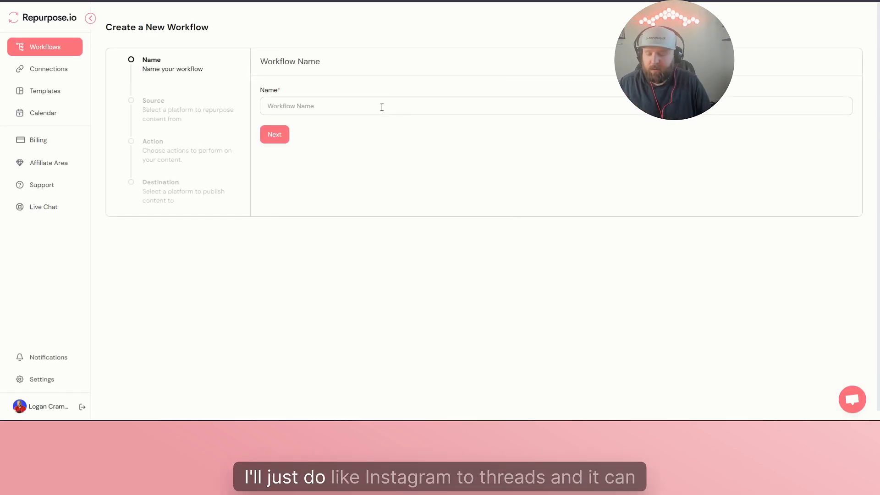
text(Instagram to)
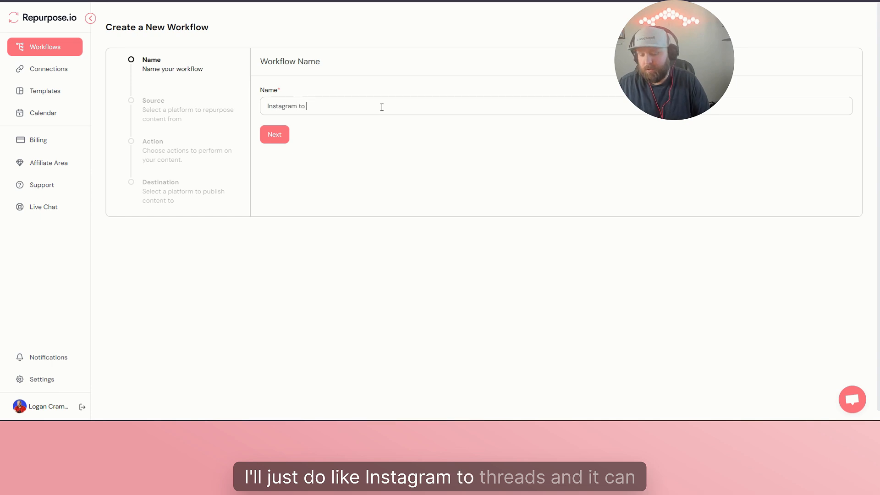
text(Threads)
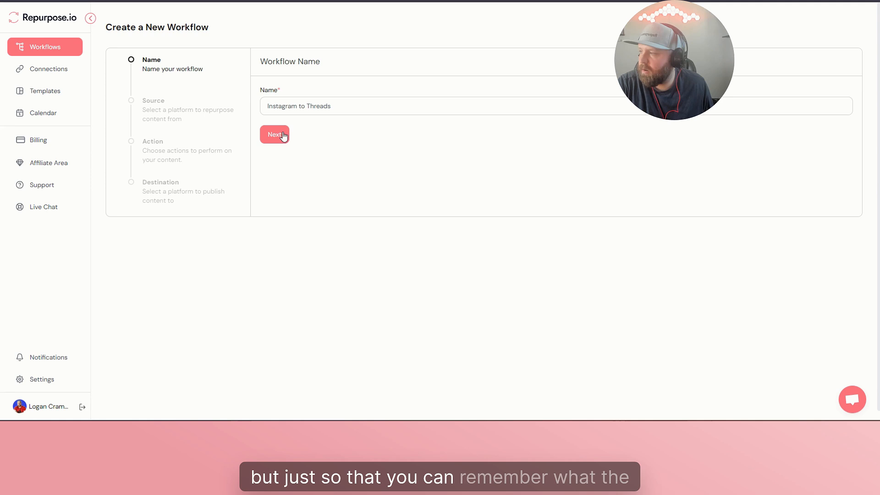
Set Instagram as the source type and select the Instagram account supplying content.
click(274, 134)
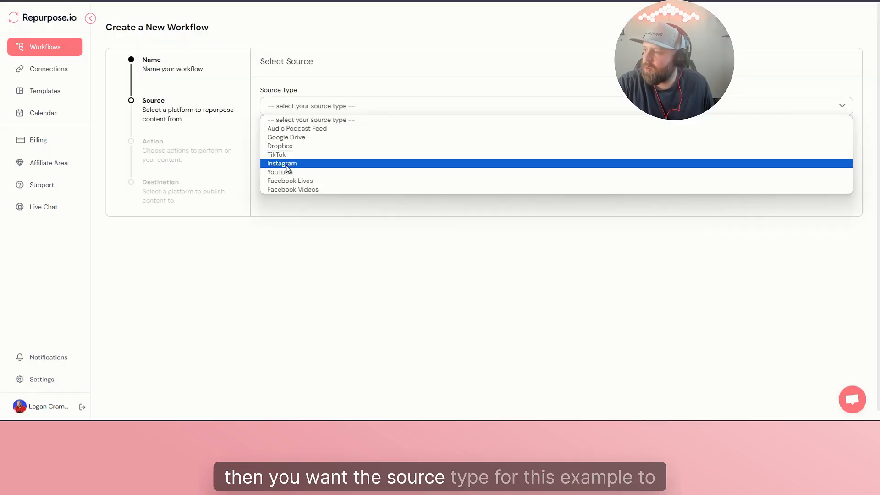
click(282, 163)
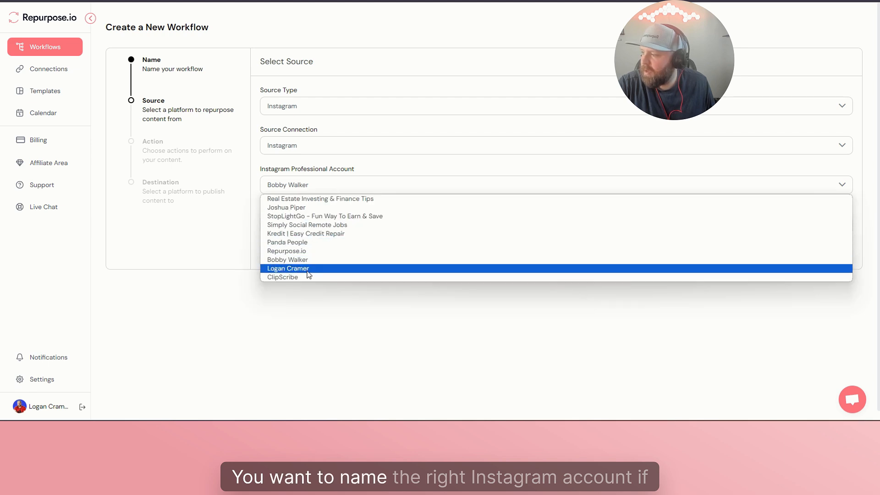
click(288, 267)
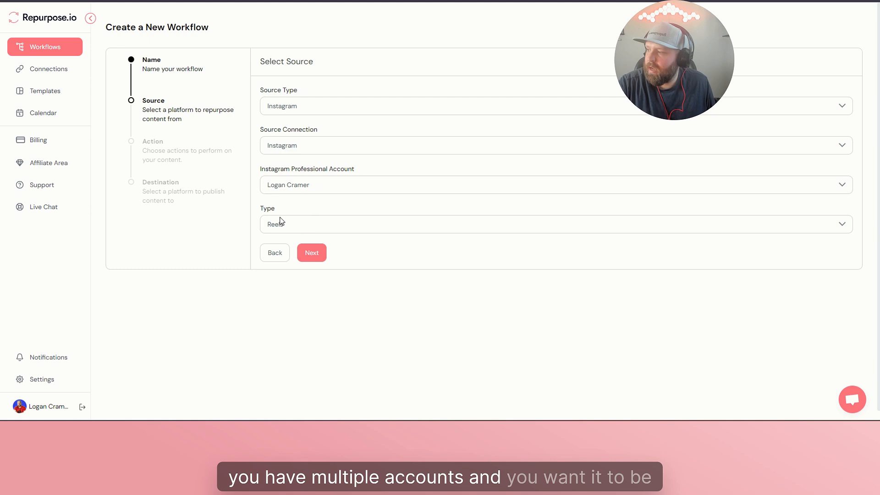
click(311, 253)
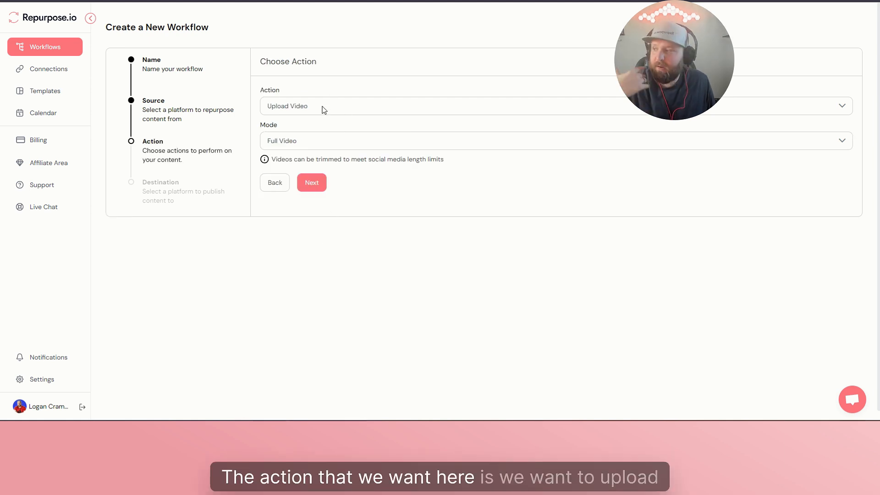
Keep Upload Video/Full Video, set Threads as the destination, and save the workflow.
click(311, 182)
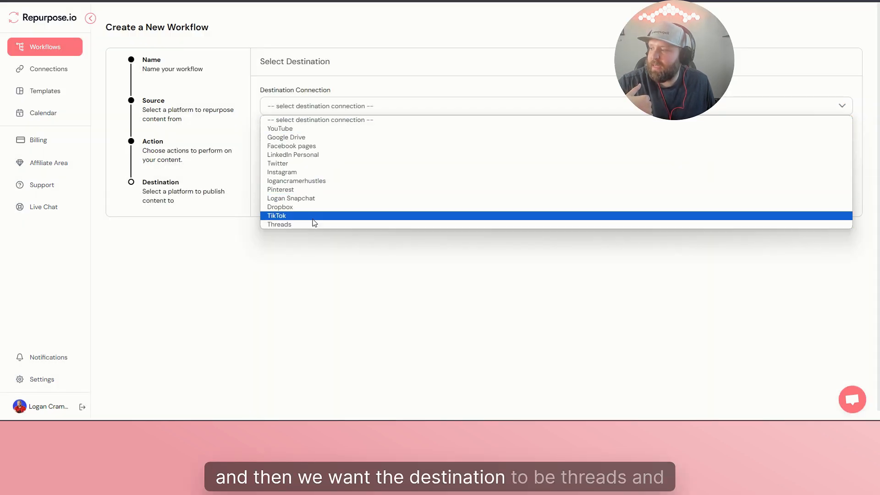
click(278, 224)
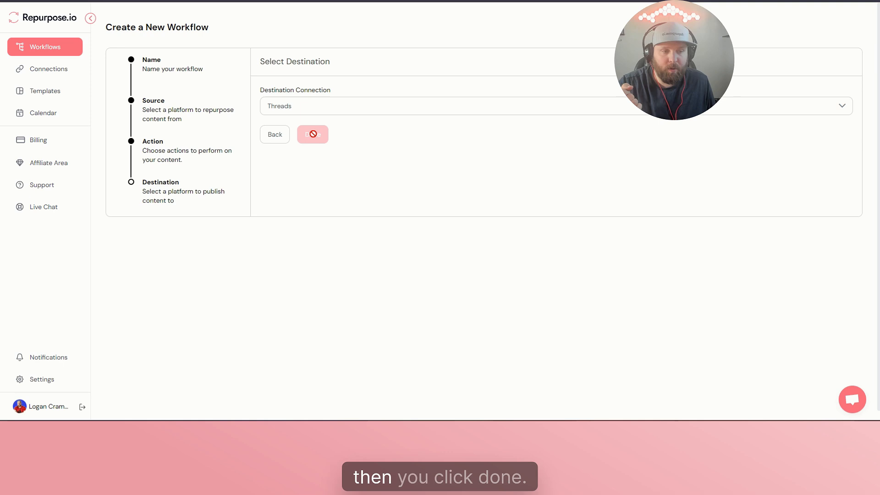
click(312, 134)
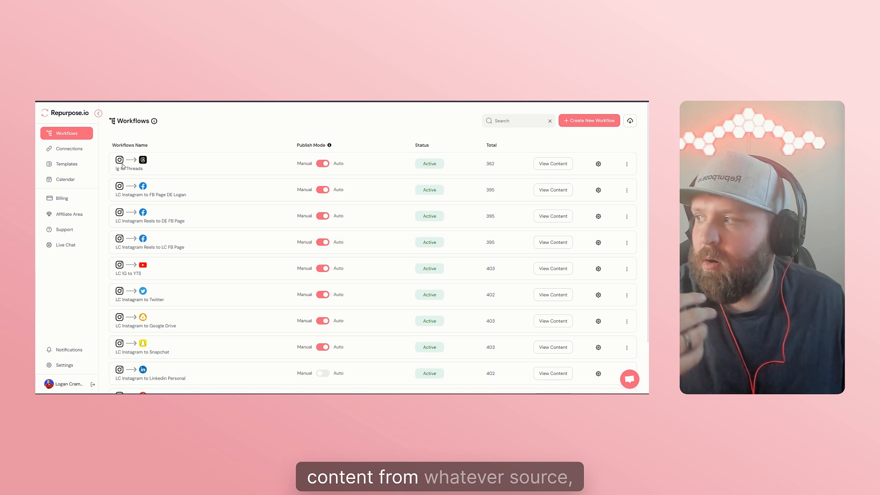
mouse_move(156, 166)
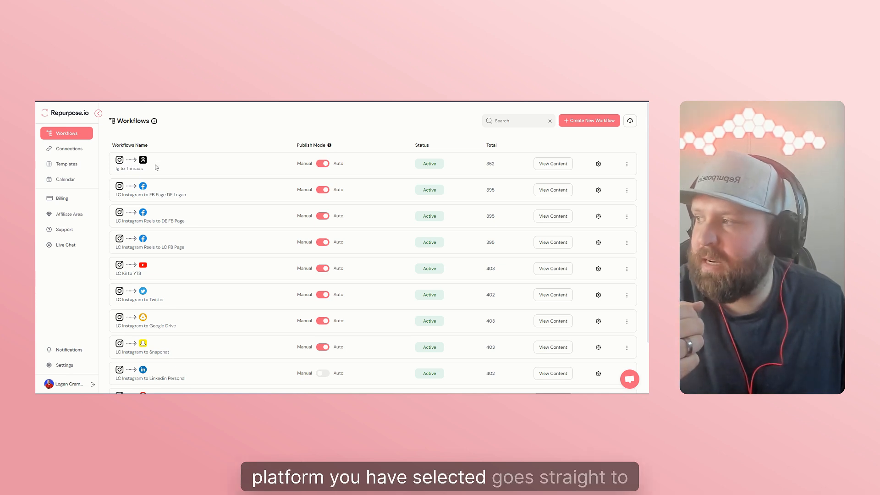